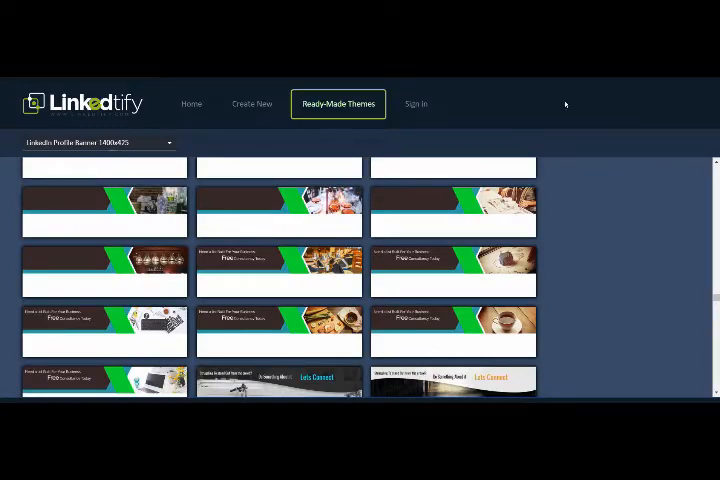
# - Browse Personal Banner 1584x396 designs, then go to the Headline Generator page
pyautogui.scroll(-3)
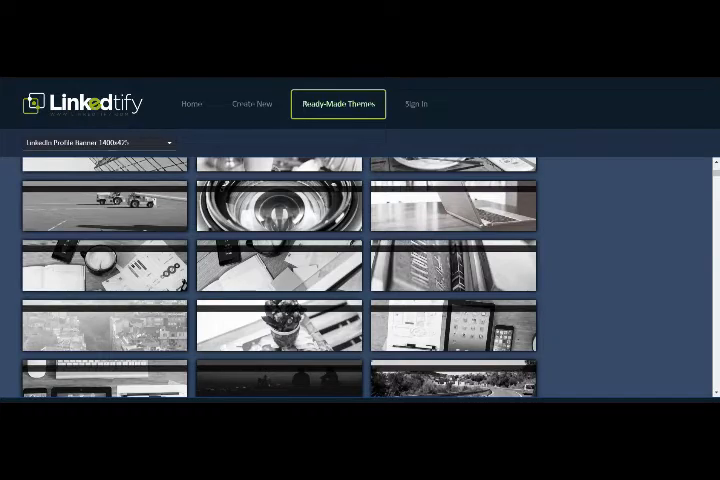
pyautogui.click(98, 142)
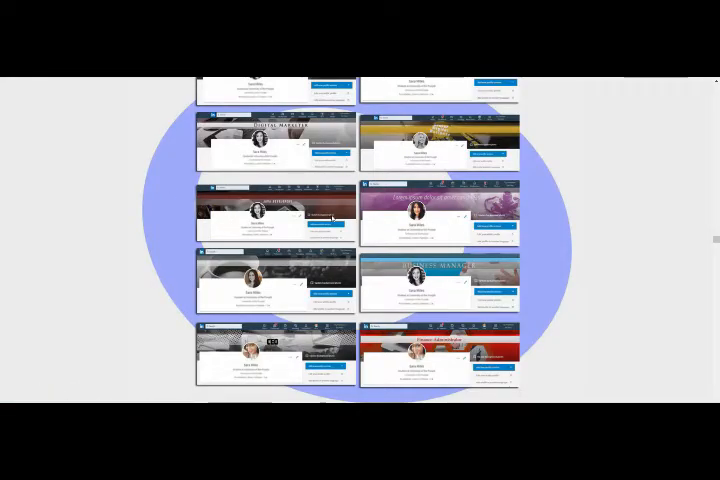
pyautogui.scroll(-3)
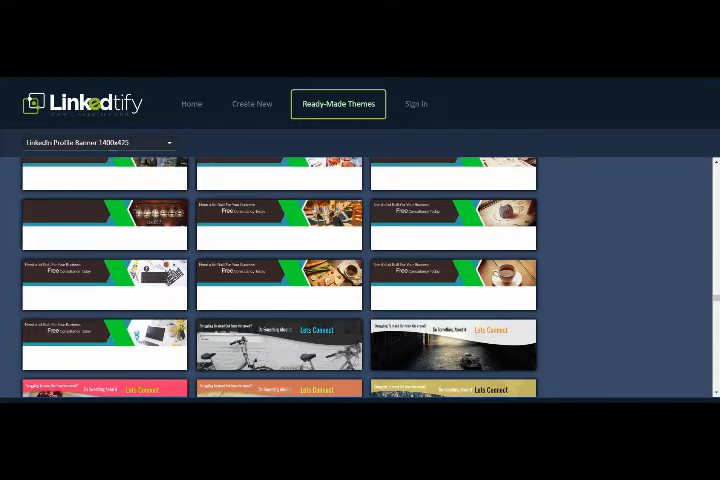
pyautogui.click(96, 144)
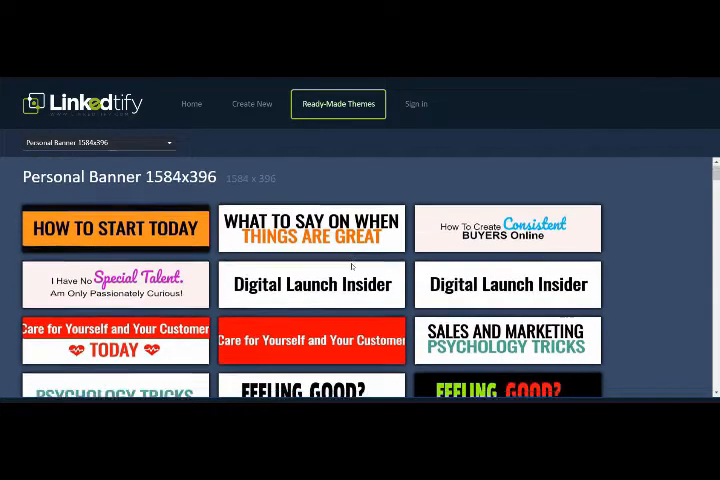
pyautogui.scroll(-3)
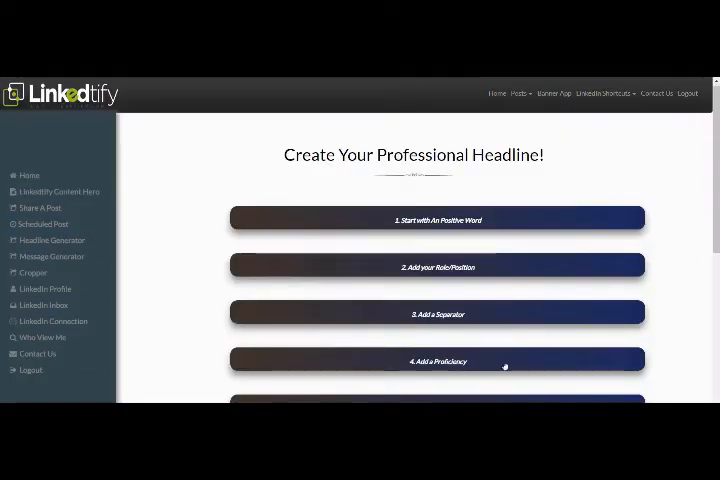
# - Browse the Messenger App page's LinkedIn Connect and other message categories
pyautogui.scroll(-3)
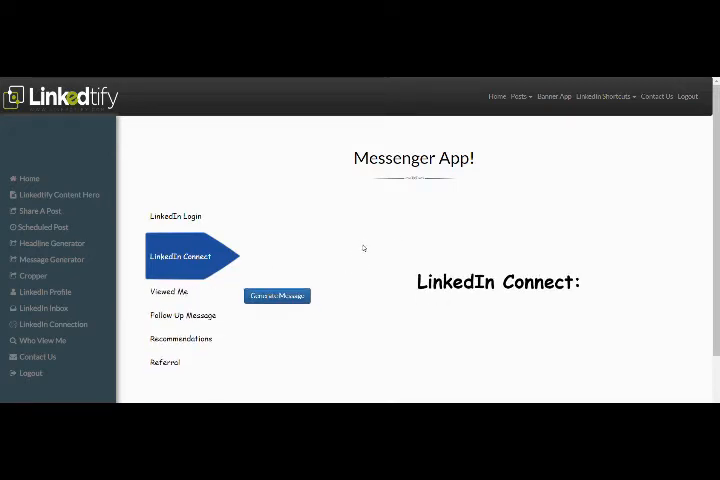
pyautogui.moveTo(524, 244)
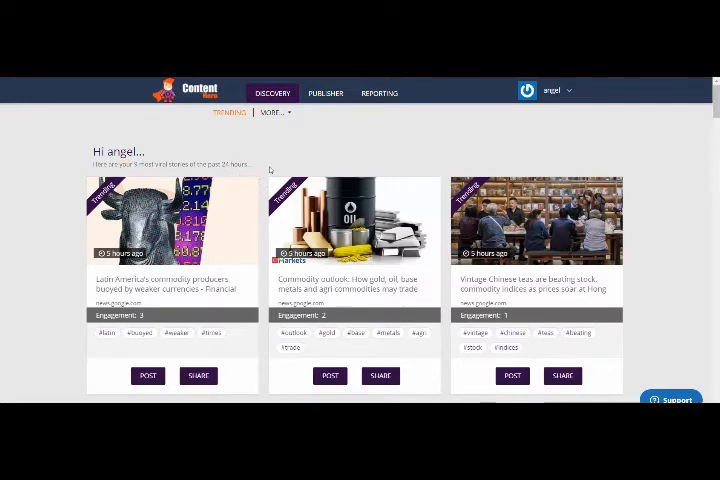
# - Search Content Hero articles for 'entrepreneurs' and start sharing a post from a result card
pyautogui.scroll(-3)
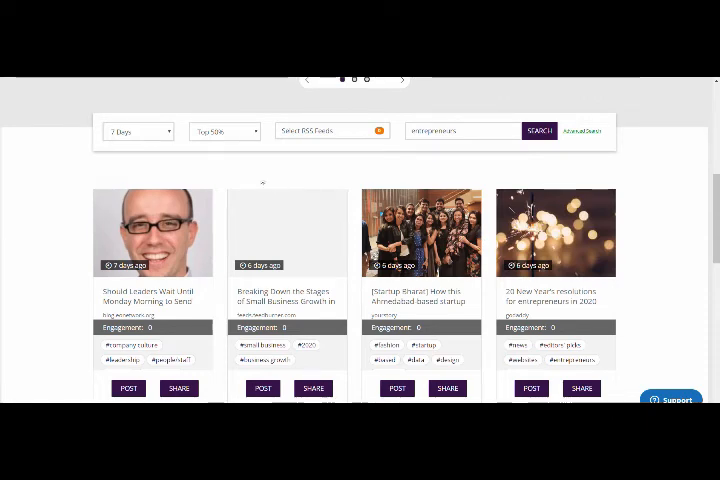
pyautogui.click(136, 132)
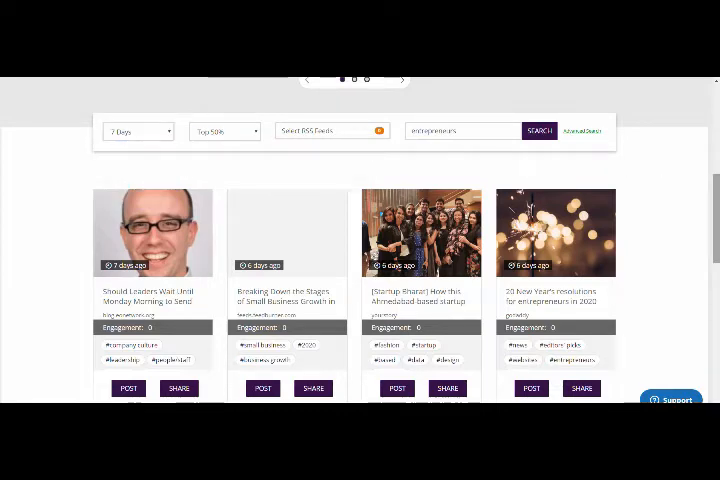
pyautogui.scroll(-3)
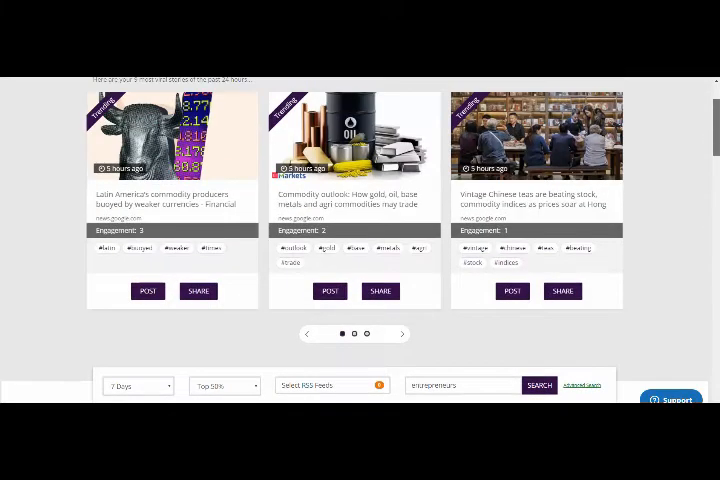
pyautogui.scroll(-3)
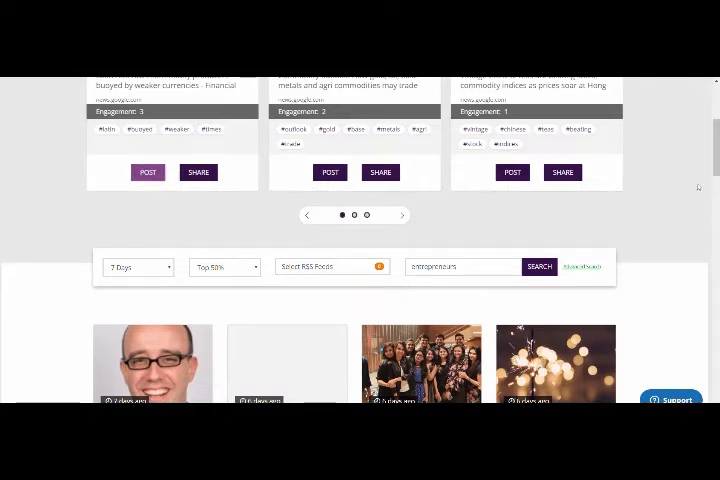
pyautogui.click(562, 172)
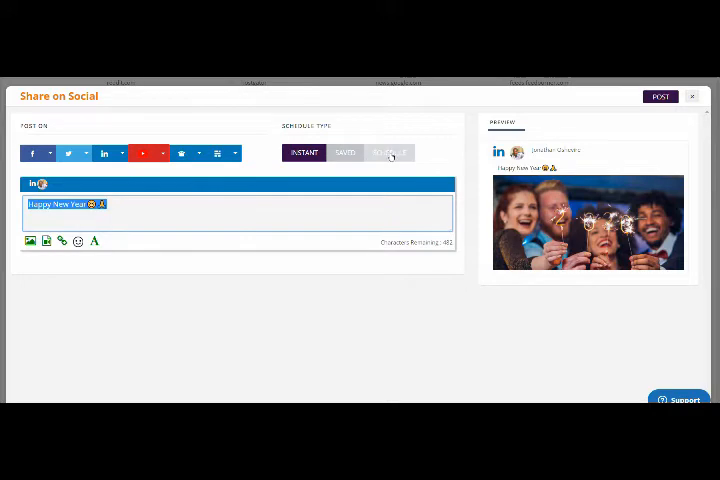
# - Choose Schedule for the Happy New Year post and bring up the date and time field
pyautogui.click(388, 152)
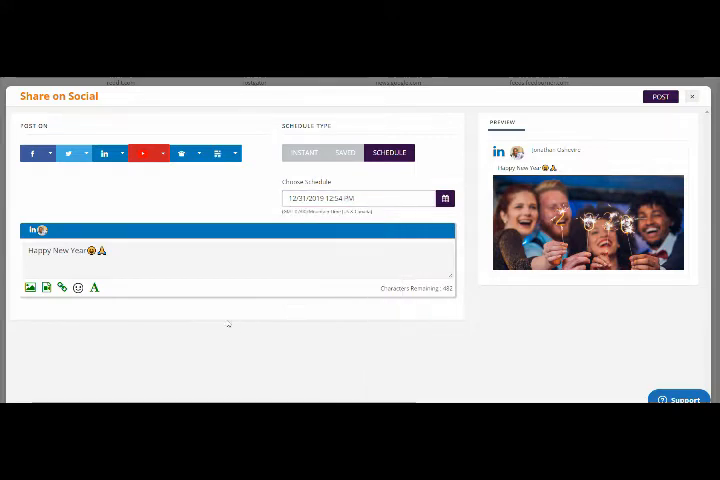
pyautogui.click(62, 288)
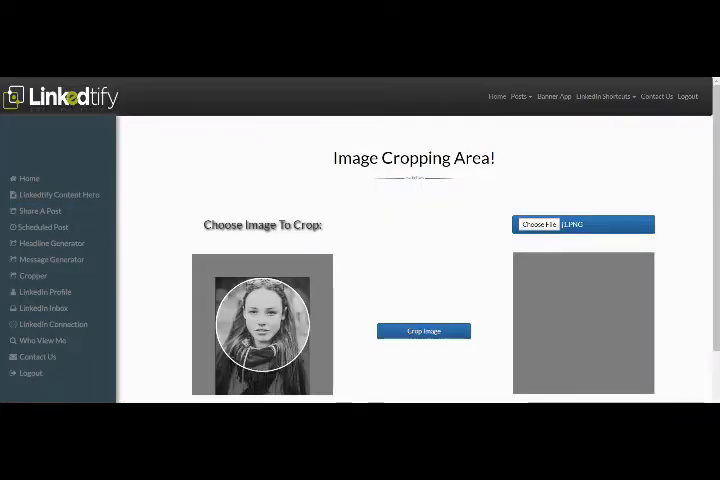
# - Close the Image Cropping Area to return to the entrepreneur article results
pyautogui.click(52, 244)
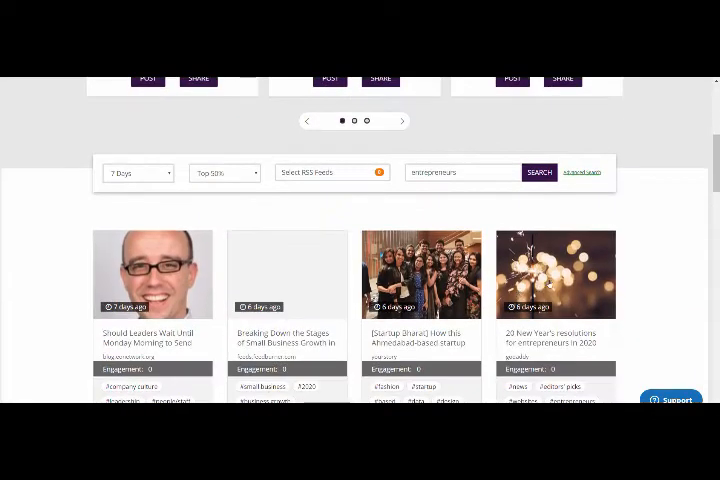
# - Attach the celebration photo to the New Year post and publish it instantly to LinkedIn
pyautogui.scroll(-3)
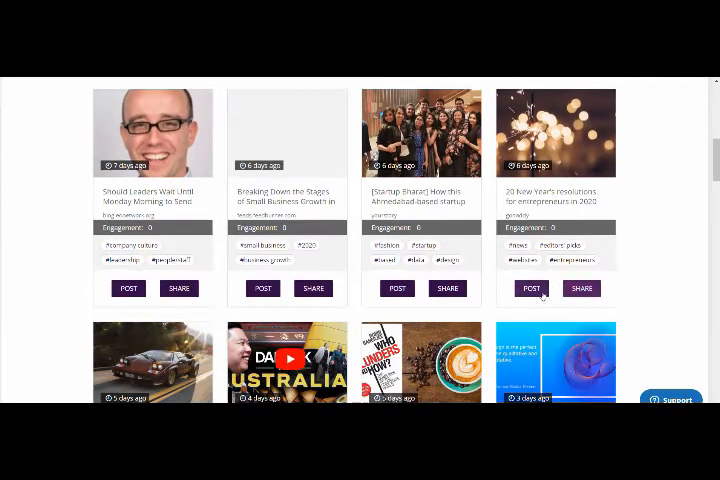
pyautogui.click(580, 288)
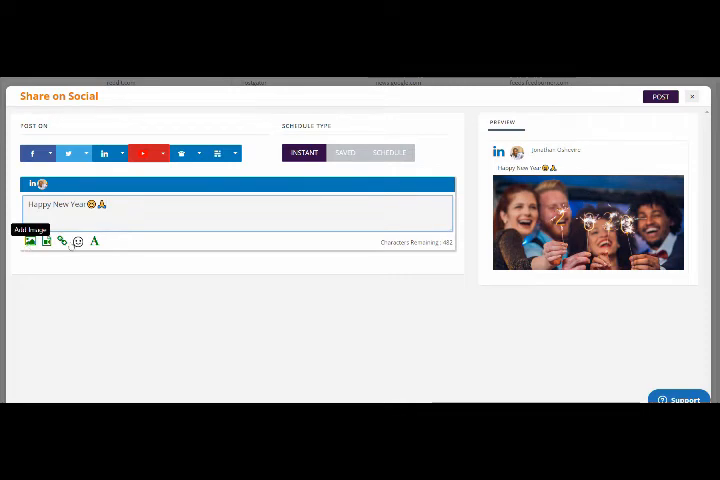
pyautogui.click(94, 240)
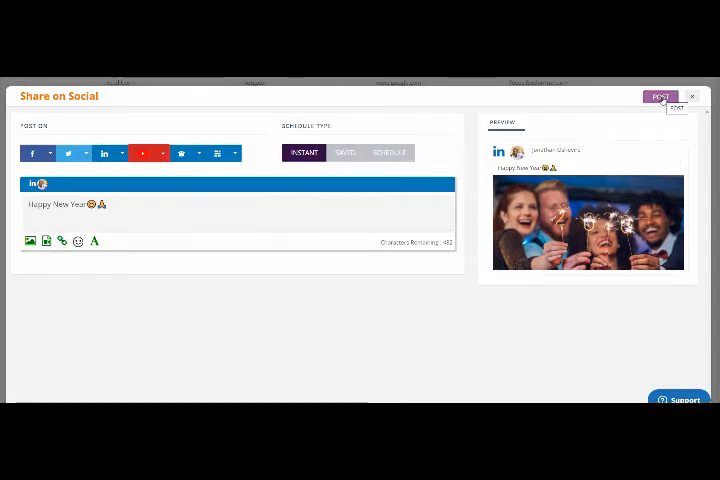
pyautogui.click(660, 96)
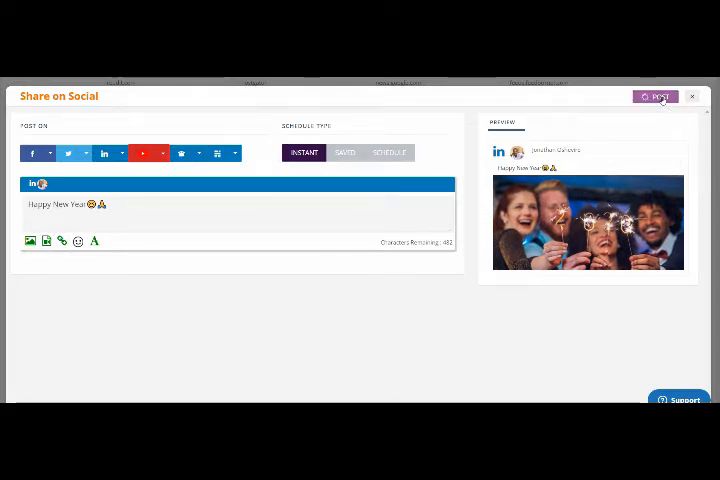
pyautogui.click(658, 96)
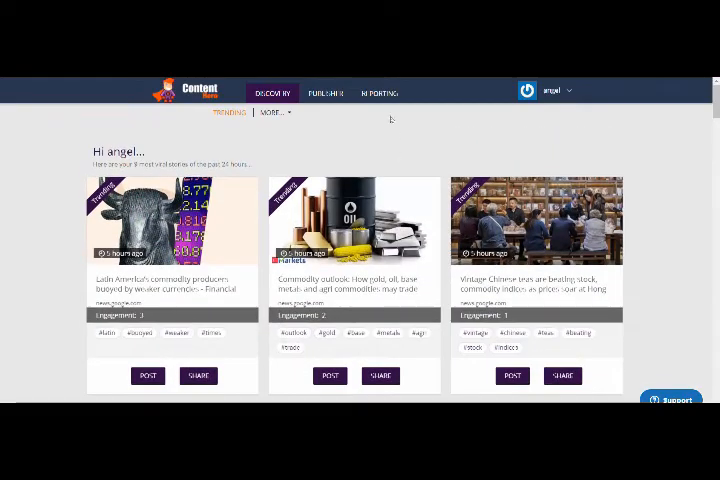
# - View the Scheduled Posts table in Reporting showing posts marked Published
pyautogui.click(378, 92)
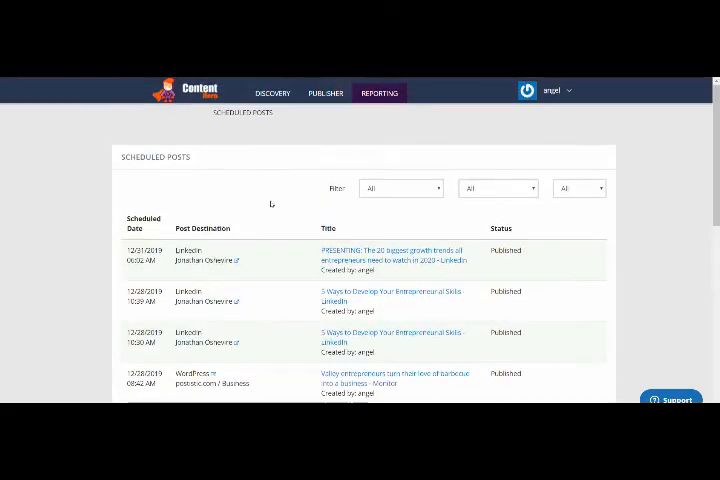
pyautogui.scroll(-3)
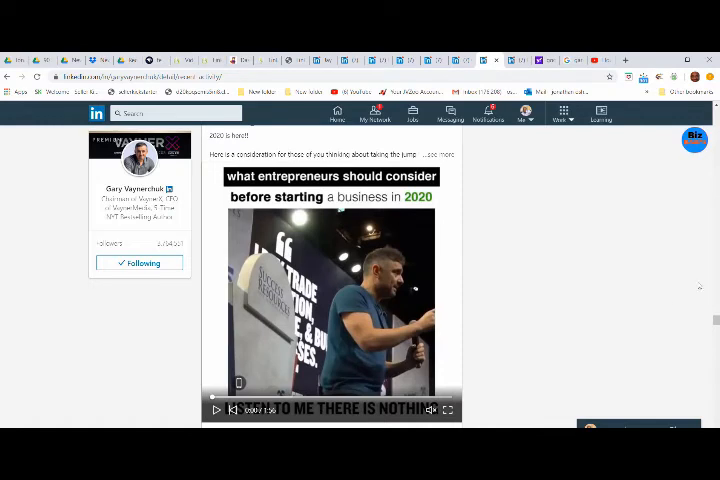
pyautogui.scroll(-3)
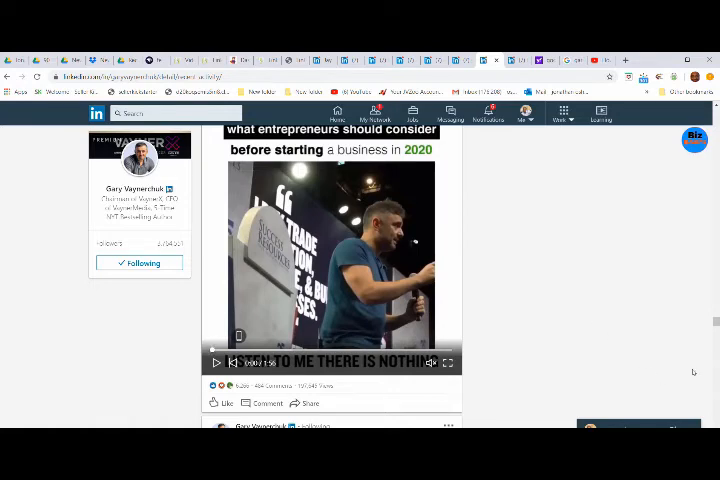
pyautogui.scroll(-3)
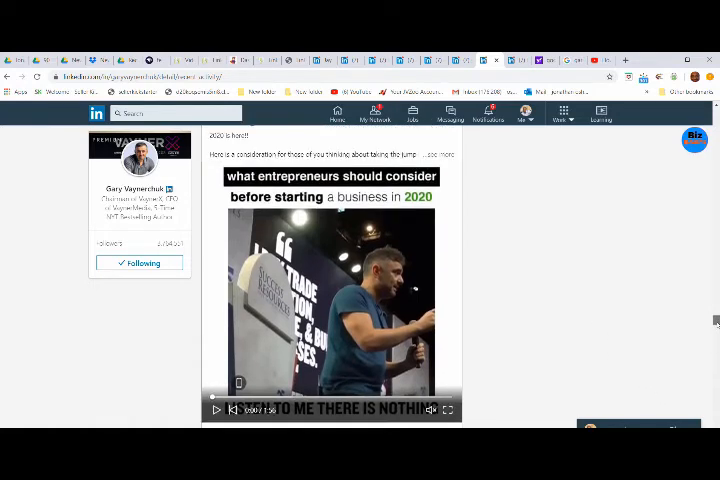